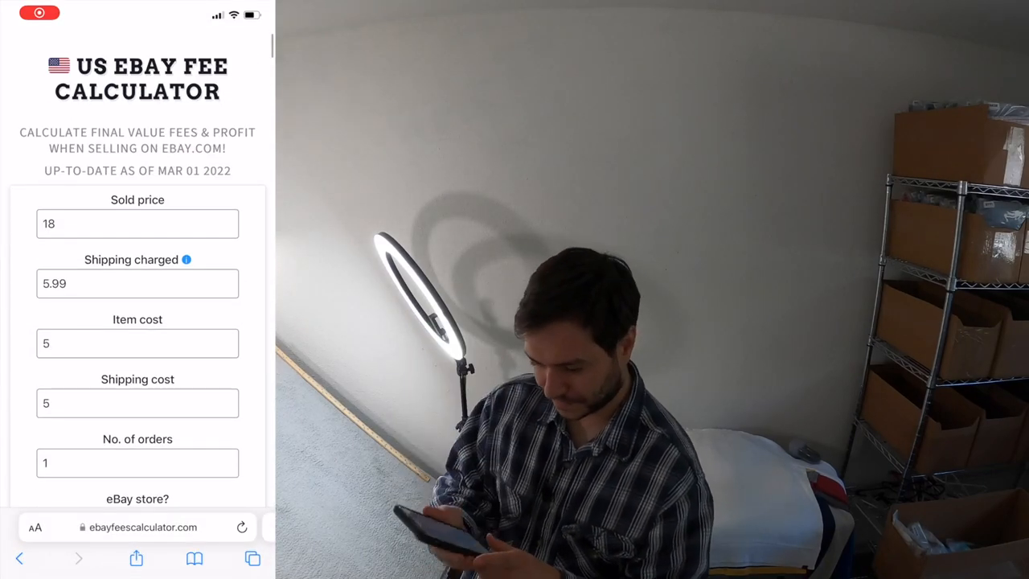
Set the shirt's item cost to 7, keeping sold price 18, shipping 5.99/5 and 1 order
scroll("up", 3)
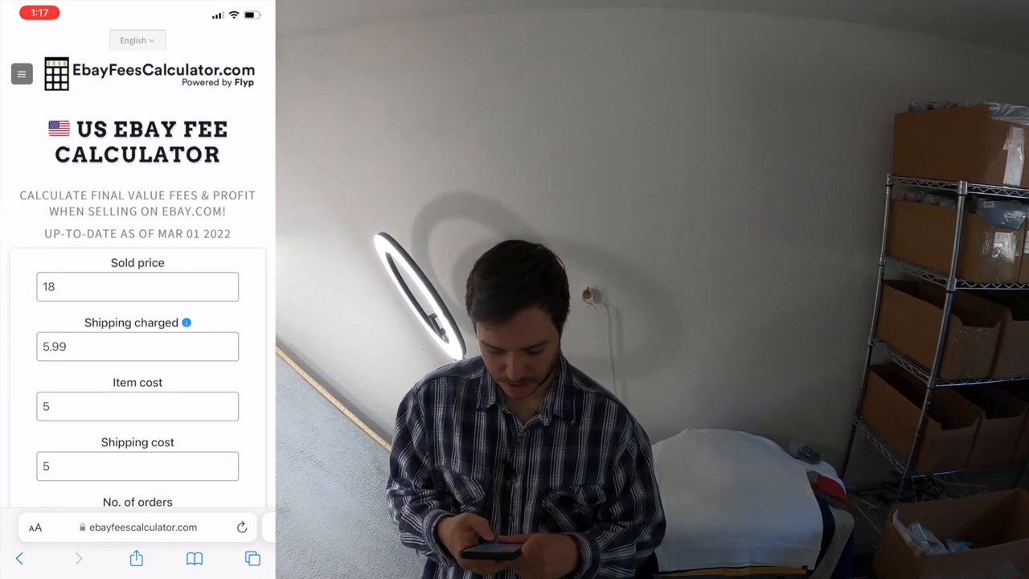
scroll("up", 3)
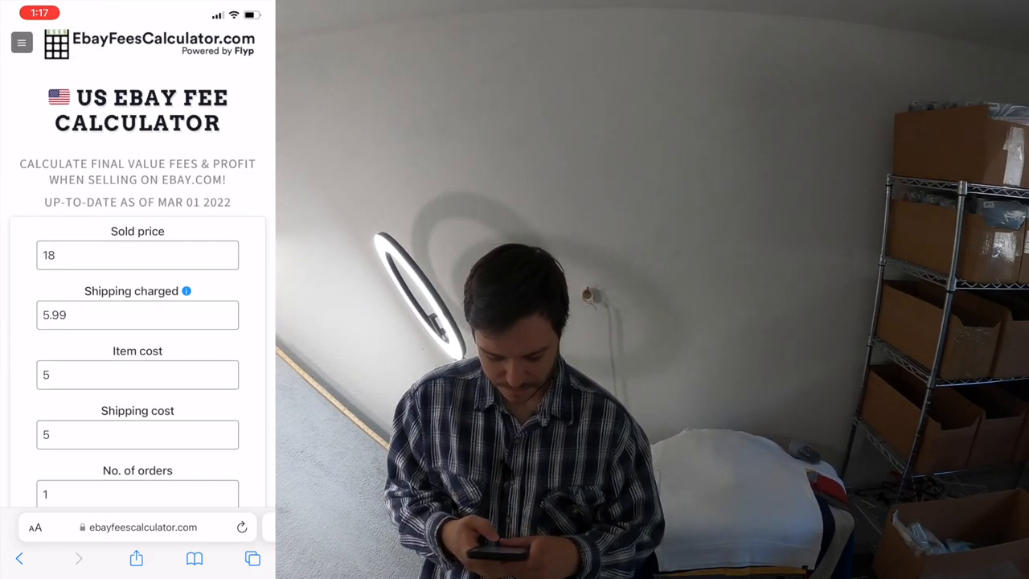
left_click(137, 374)
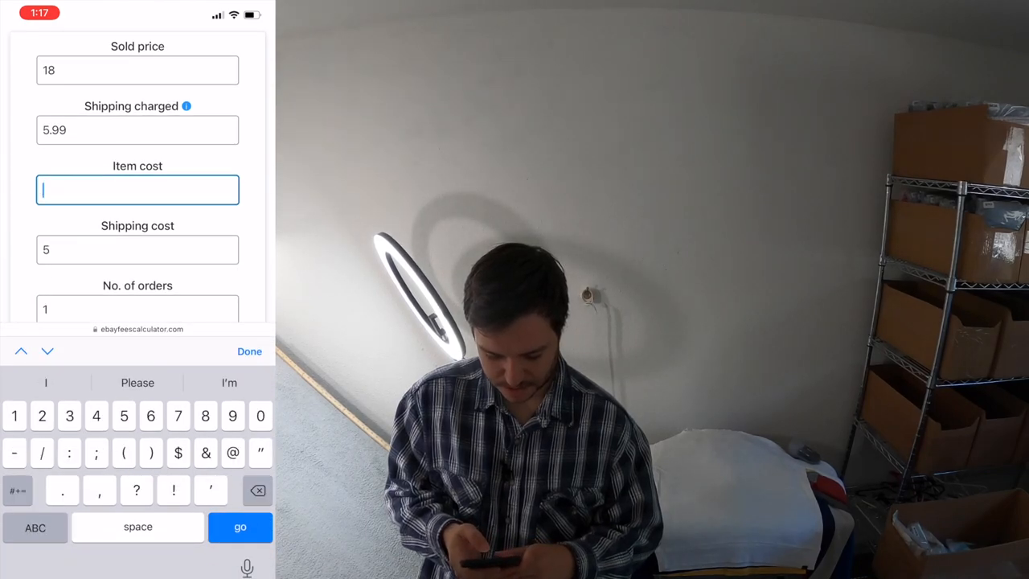
type("7")
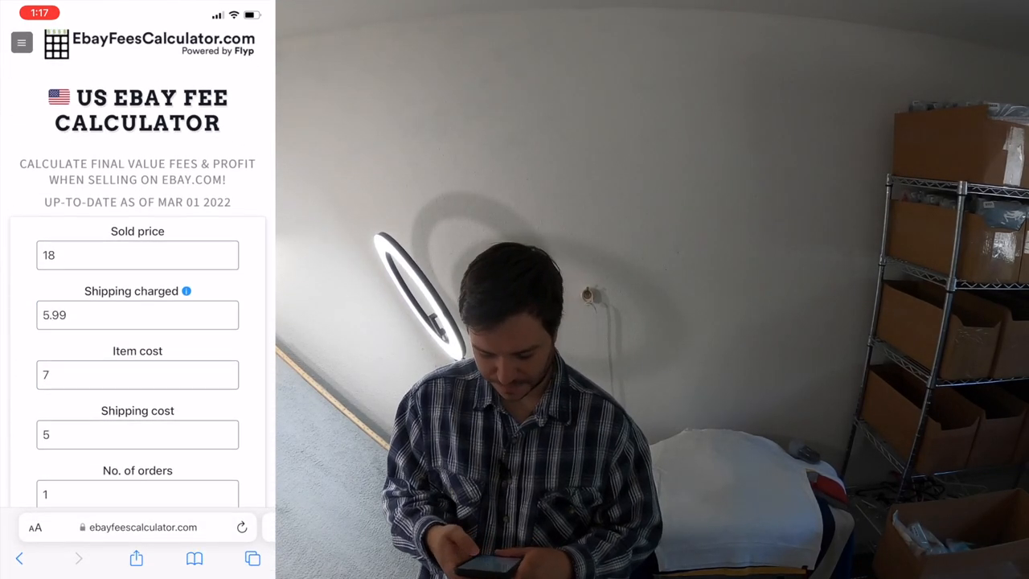
Confirm the sold price of 18 and view the results: eBay fee $4.09, profit $7.90 at 32.93% margin
left_click(136, 254)
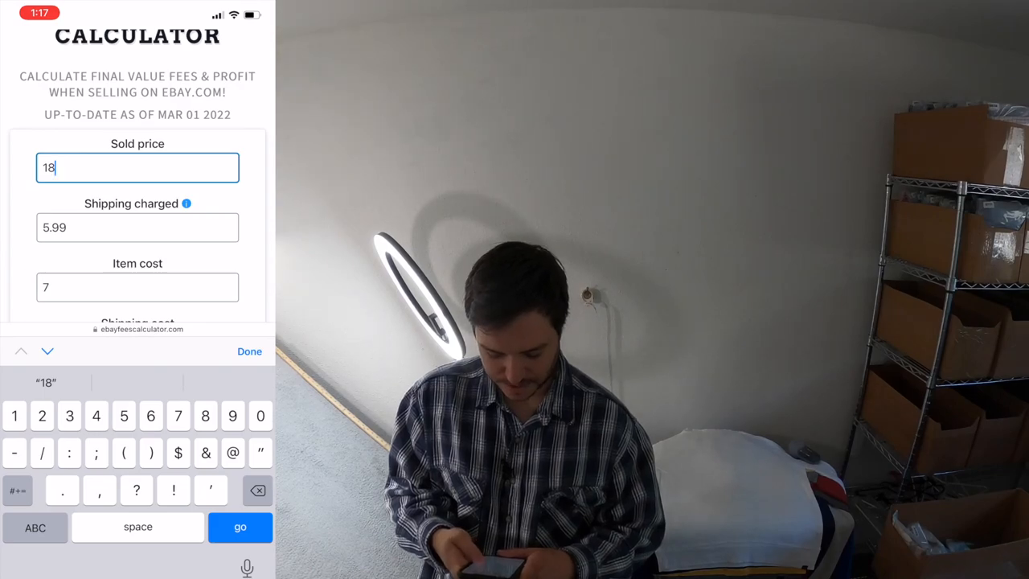
left_click(249, 350)
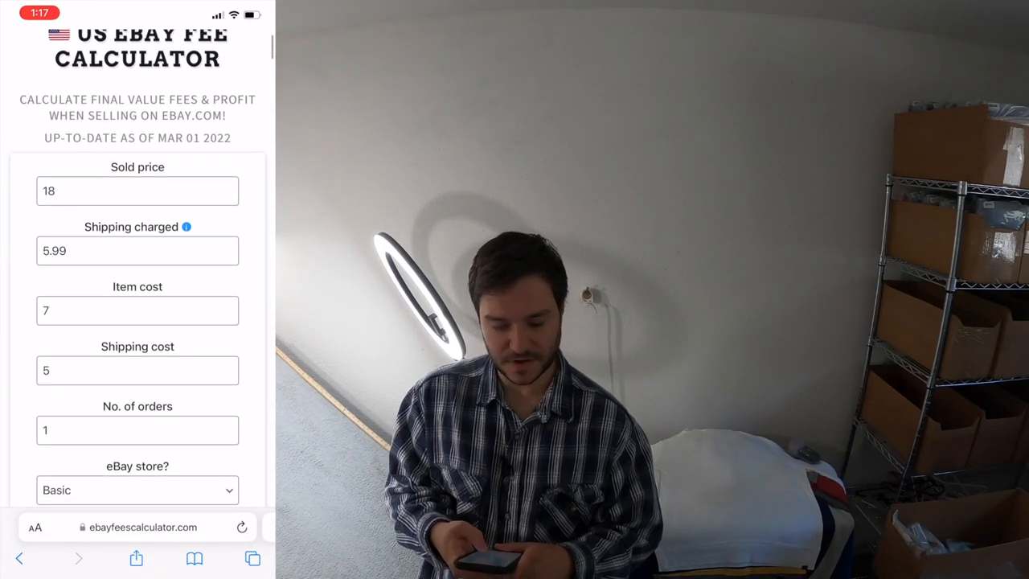
scroll("down", 3)
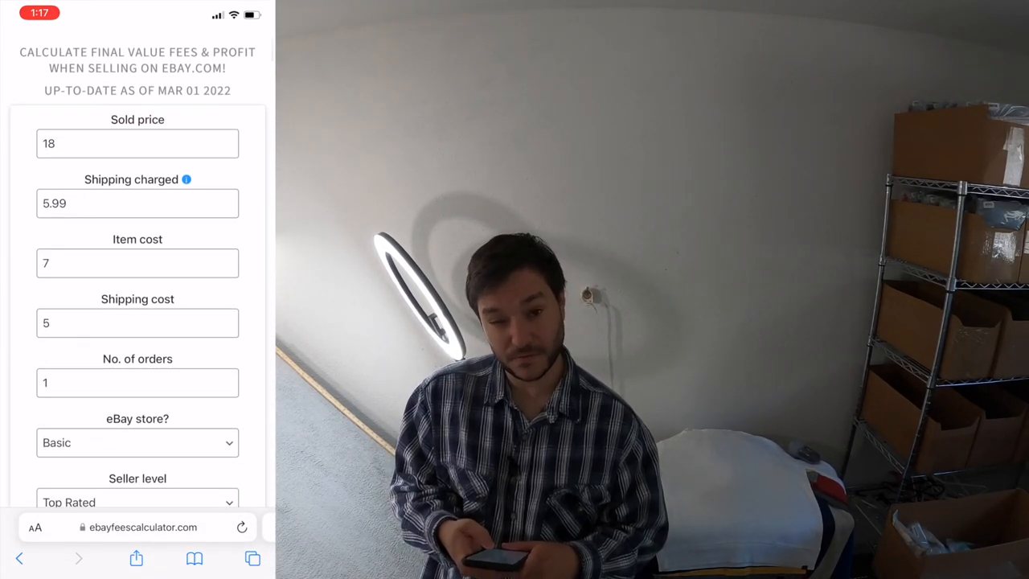
scroll("down", 3)
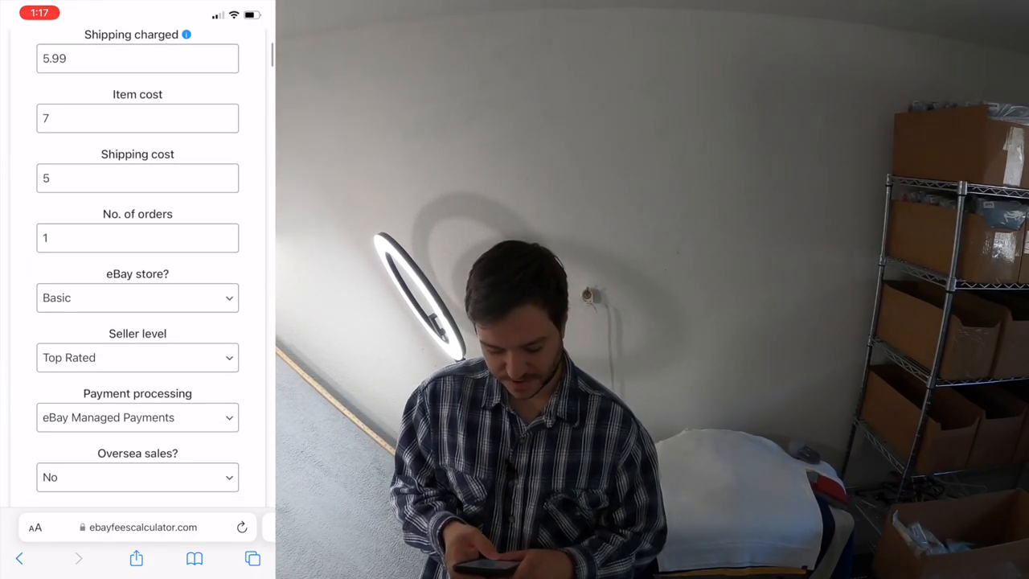
scroll("up", 3)
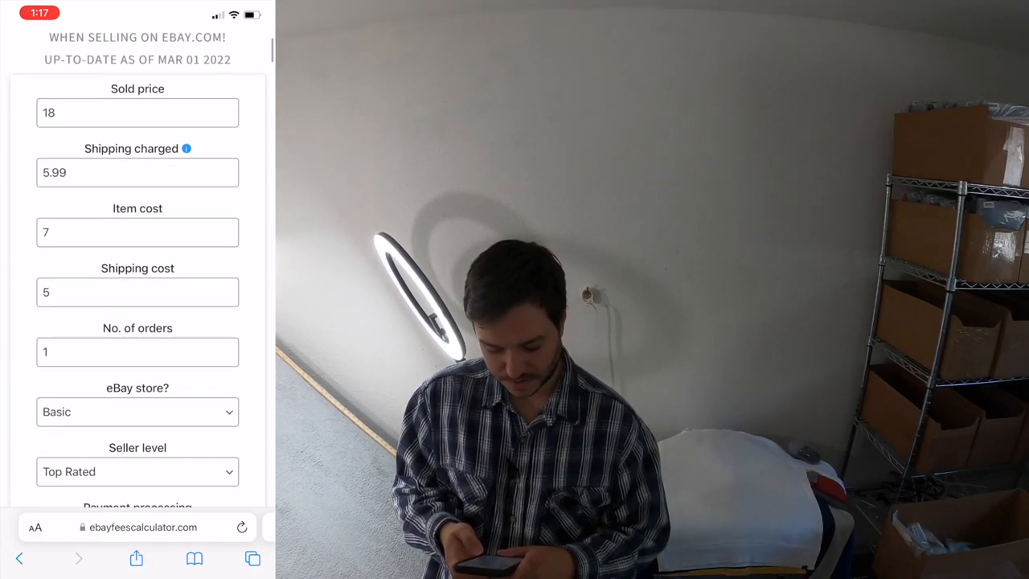
scroll("down", 3)
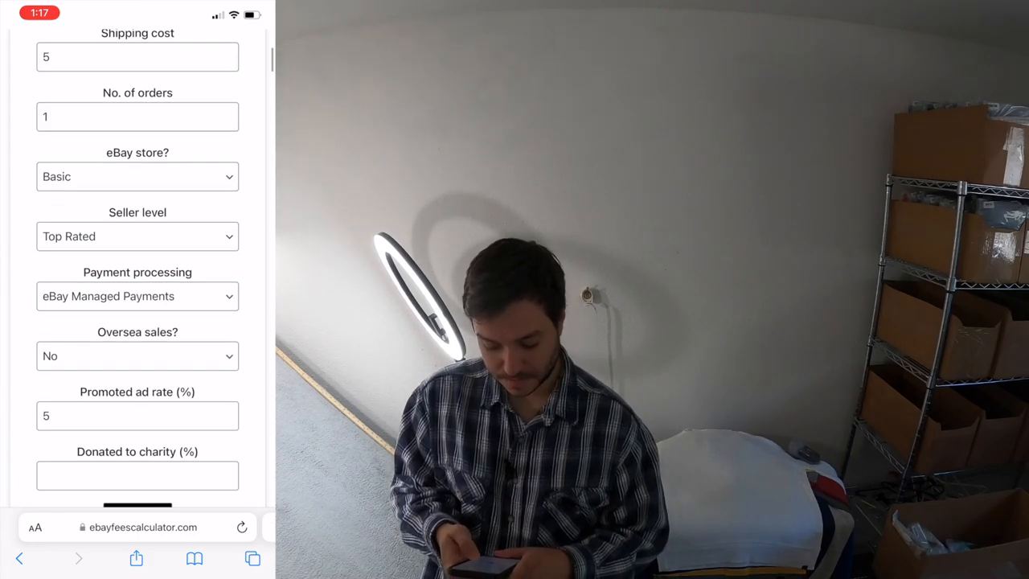
scroll("down", 3)
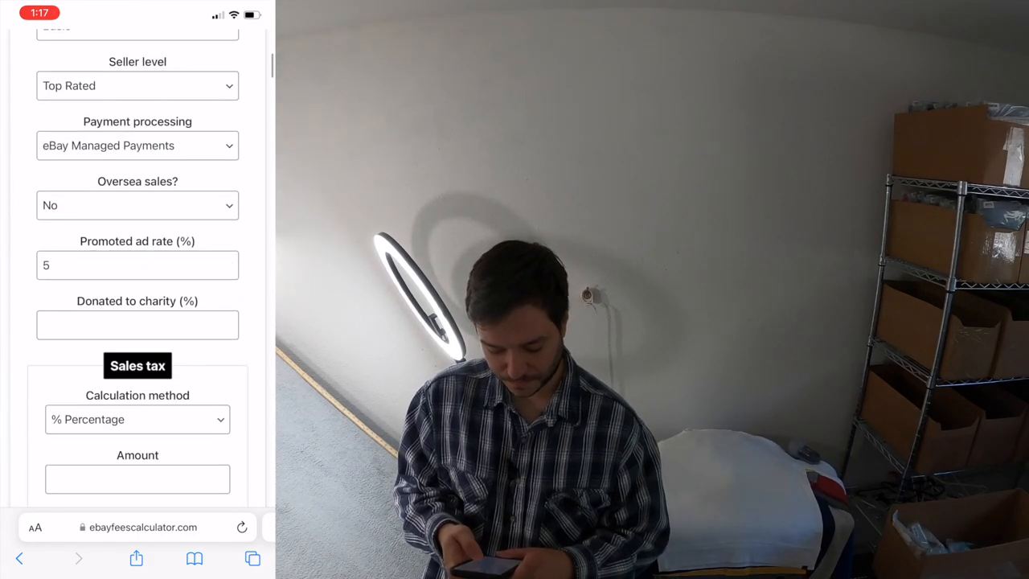
scroll("down", 3)
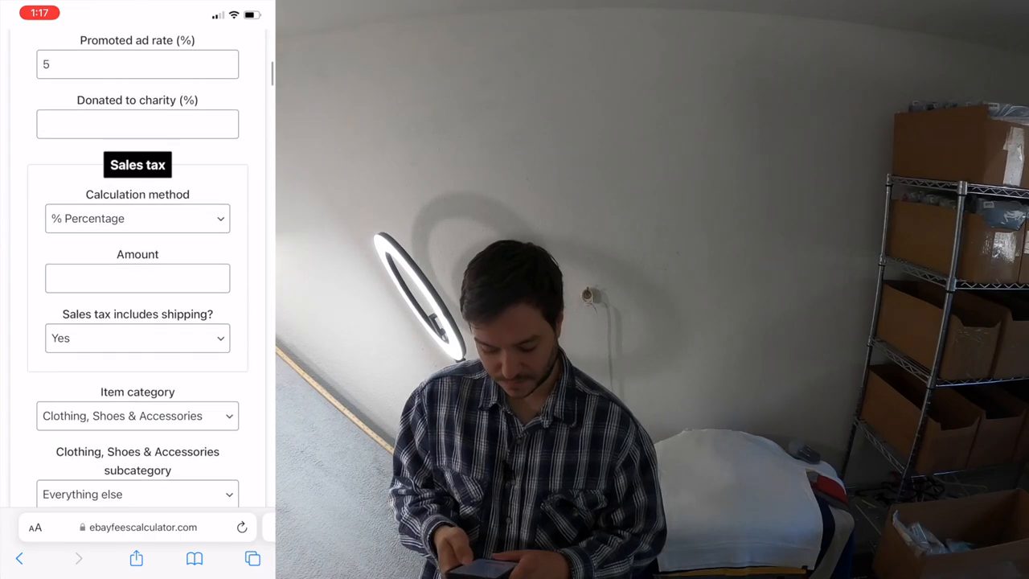
scroll("down", 3)
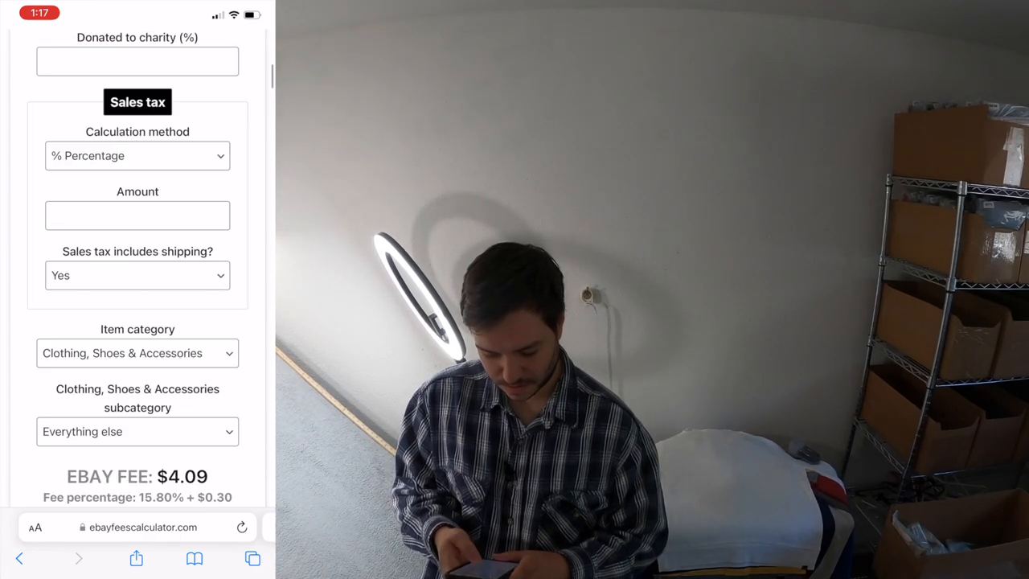
scroll("down", 3)
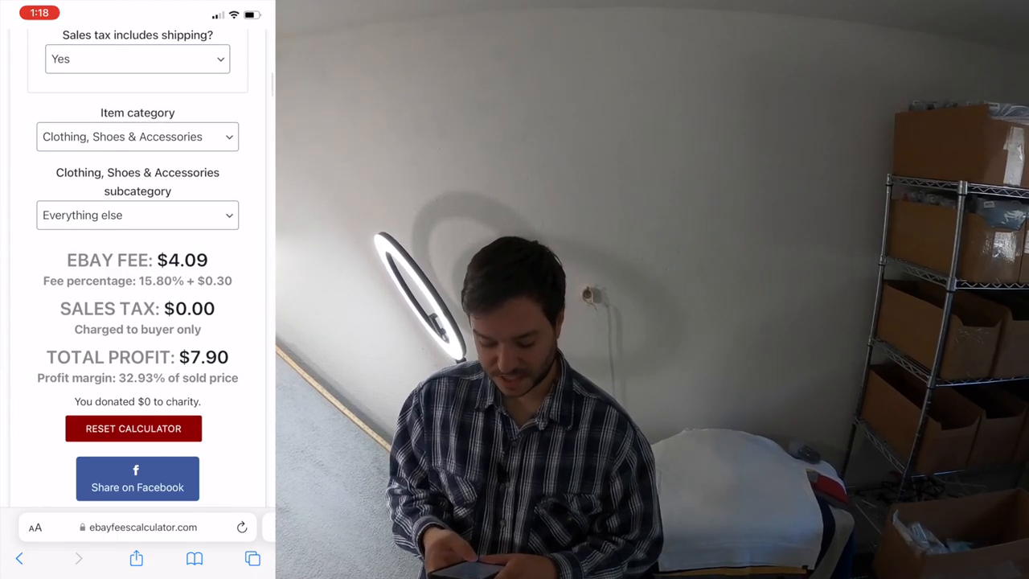
Change the sold price from 18 to 15, giving an eBay fee of $3.62 and profit of $5.37
scroll("up", 3)
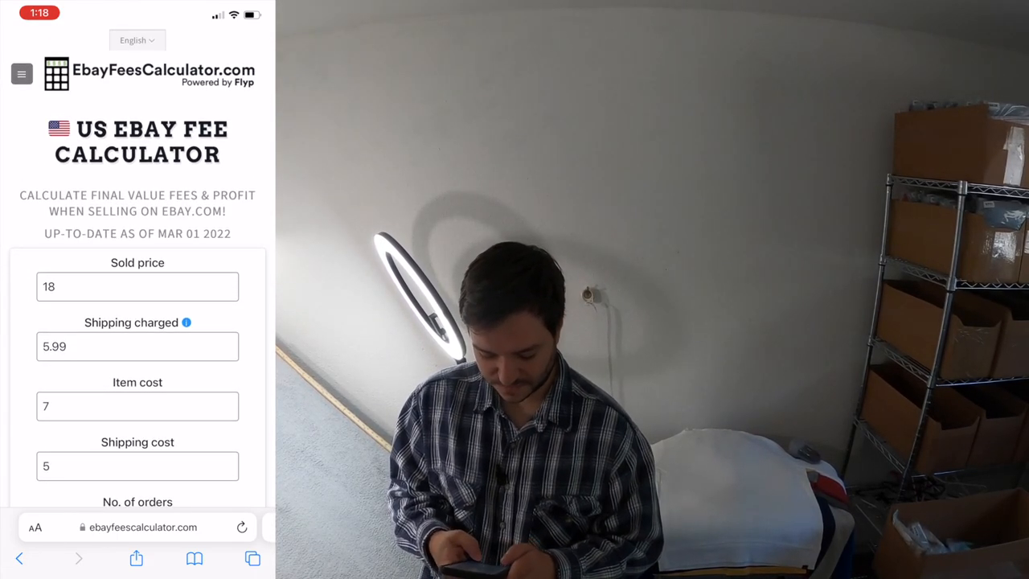
left_click(136, 286)
type("15")
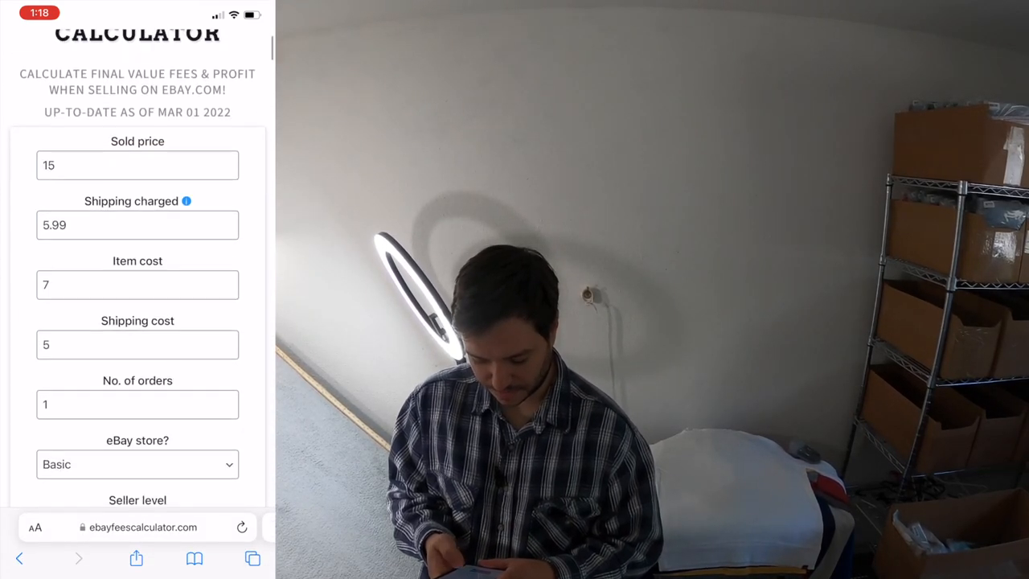
scroll("down", 3)
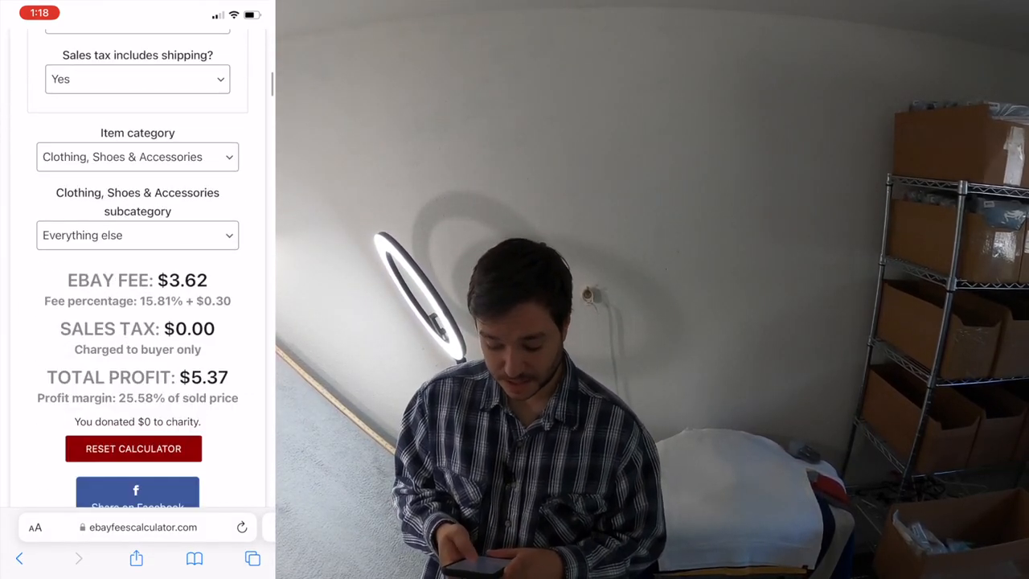
scroll("up", 3)
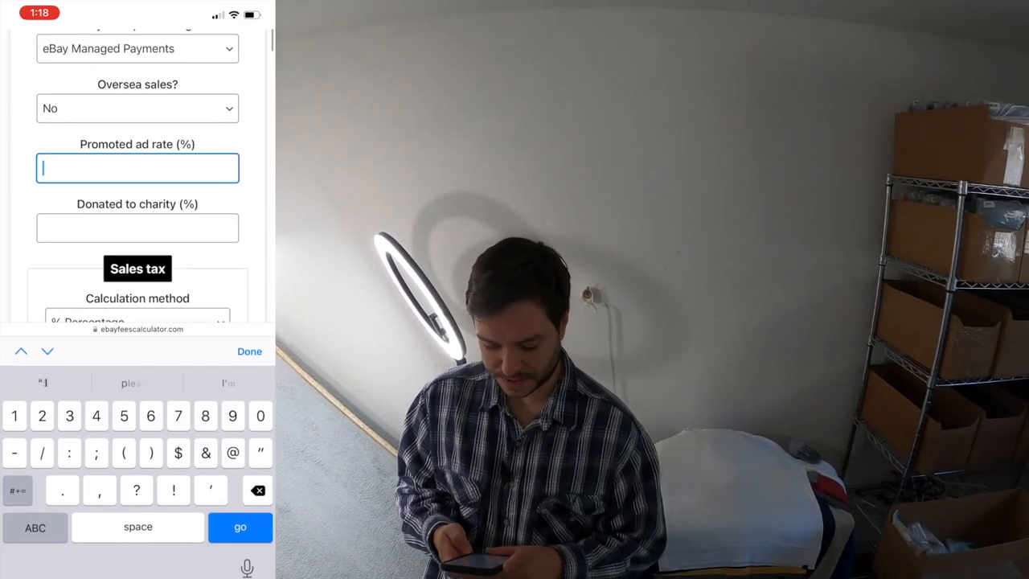
Clear the 5% promoted ad rate, giving a $2.57 fee and $6.42 profit at 30.59% margin
left_click(249, 350)
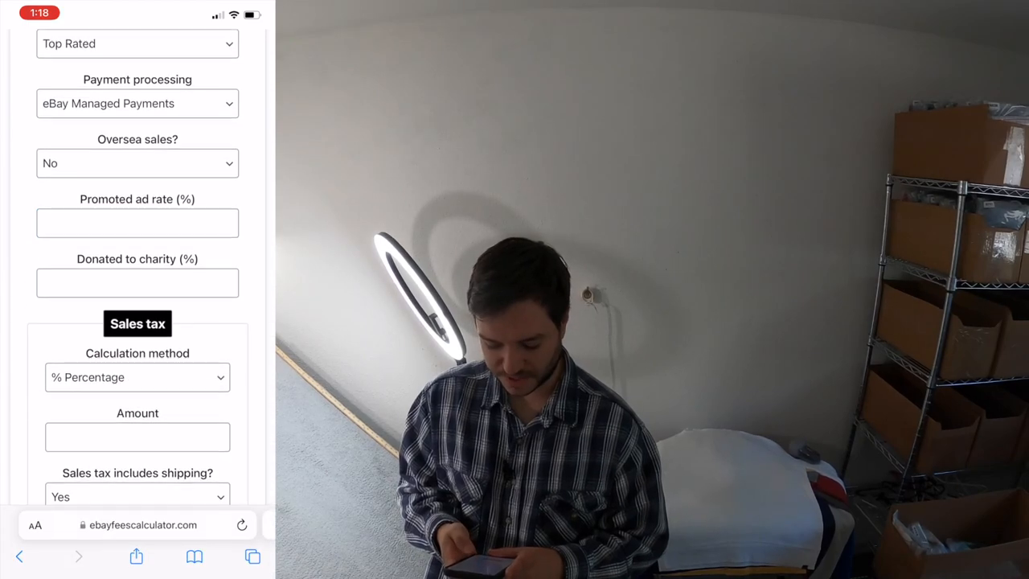
scroll("down", 3)
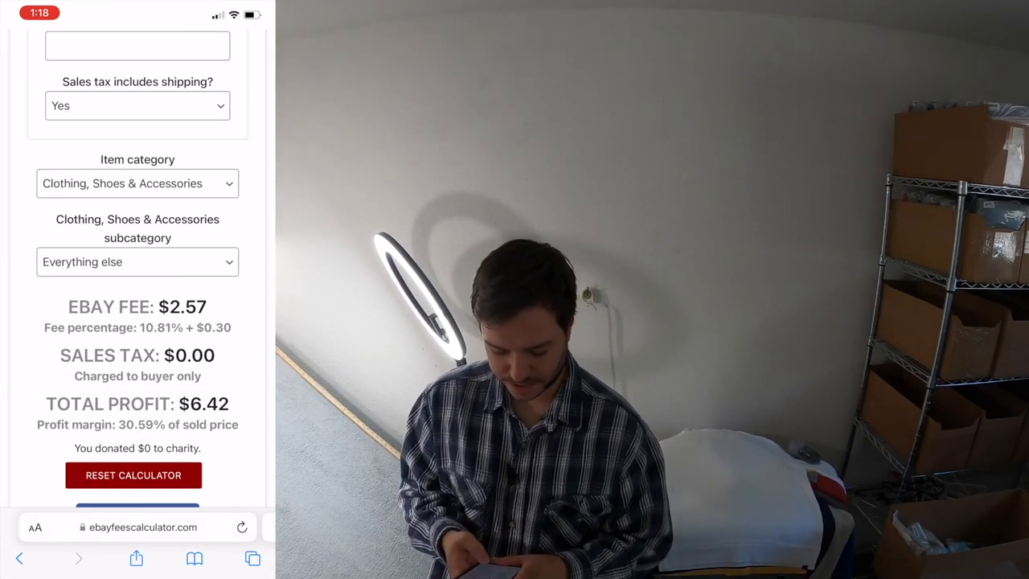
scroll("up", 3)
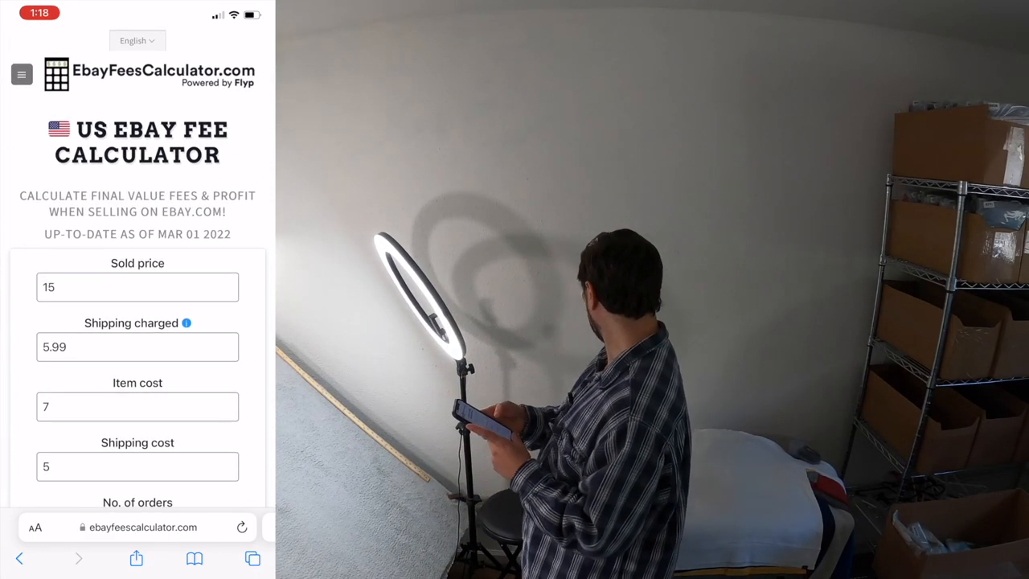